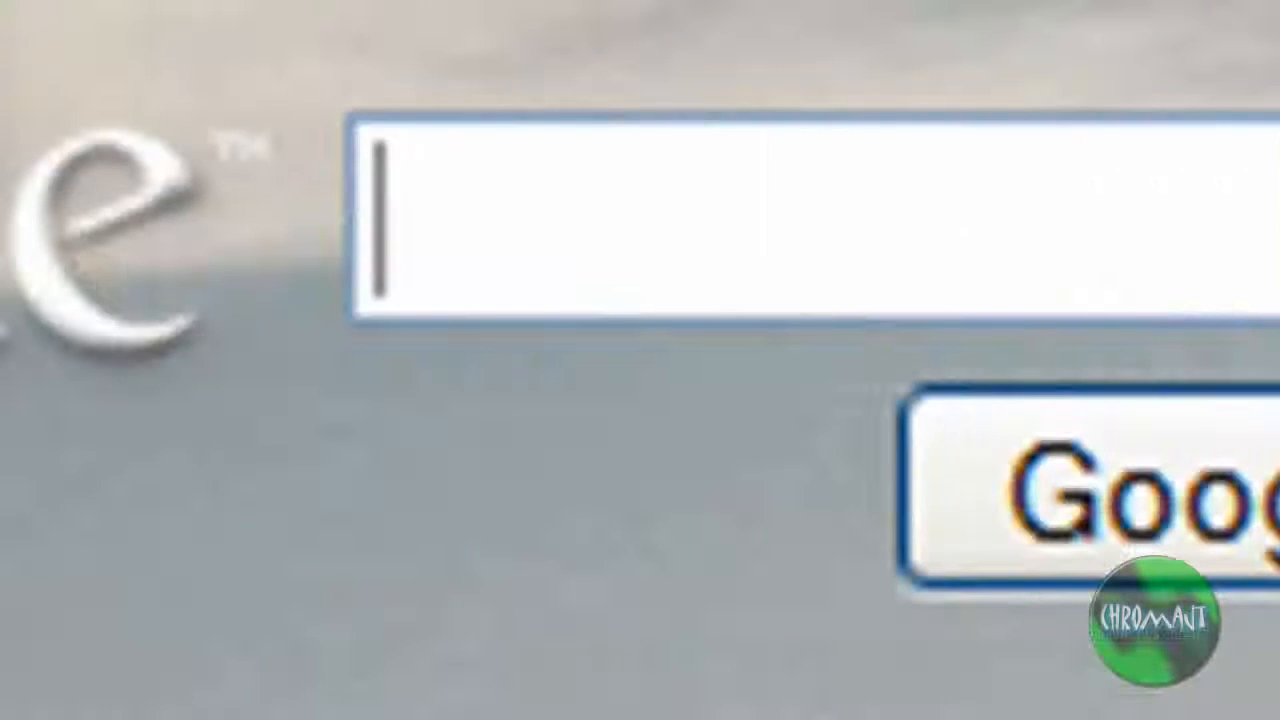
Search Google for 'Gimp' and follow the official GIMP website result.
text(Gimp)
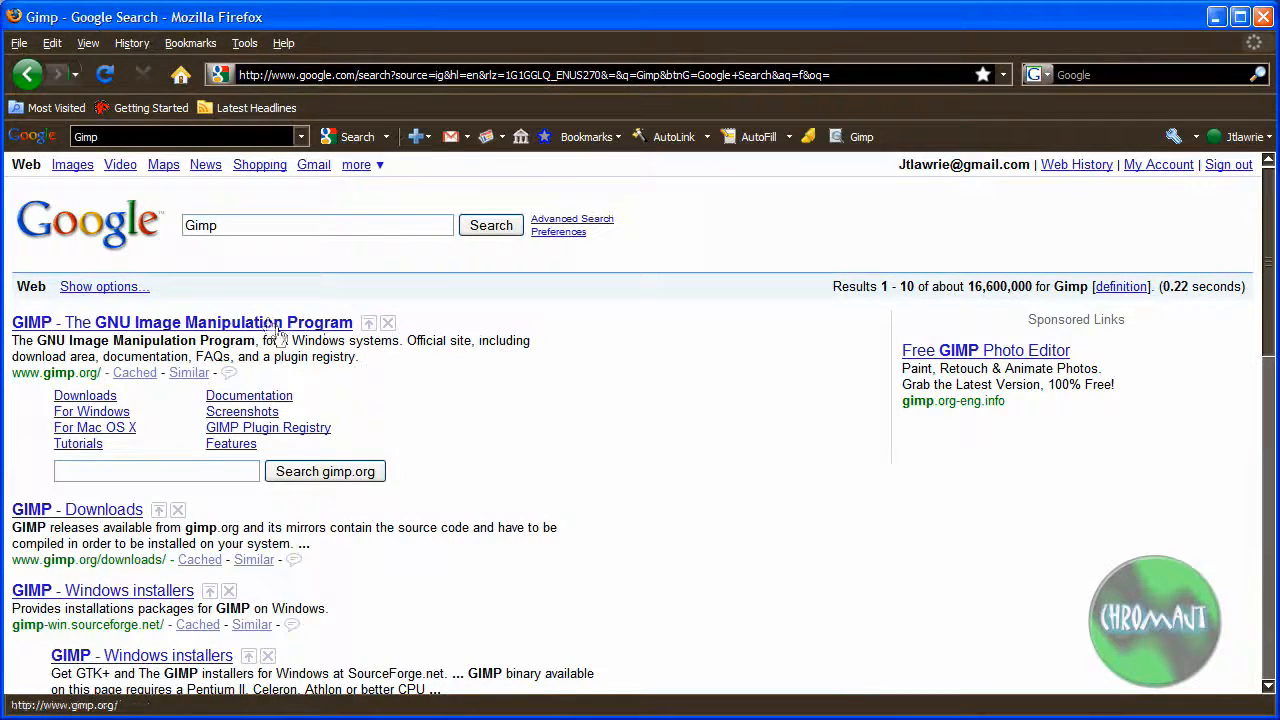
click(183, 322)
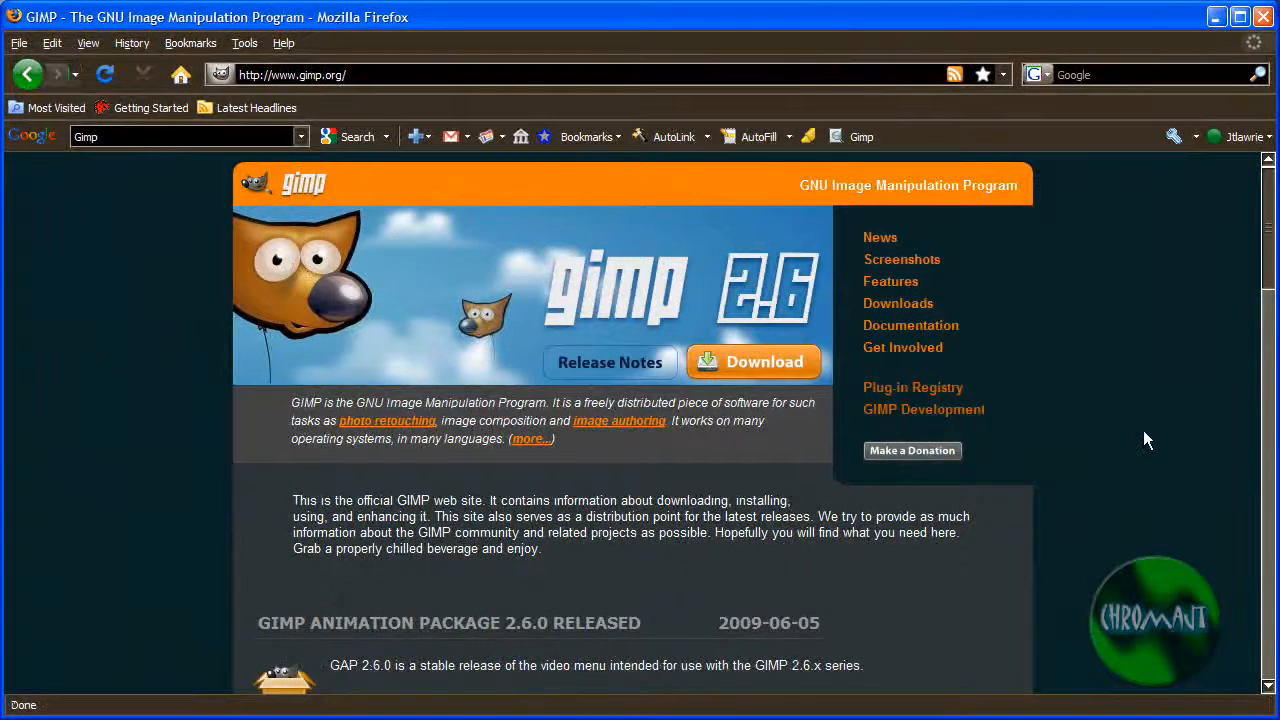
mouse_move(838, 418)
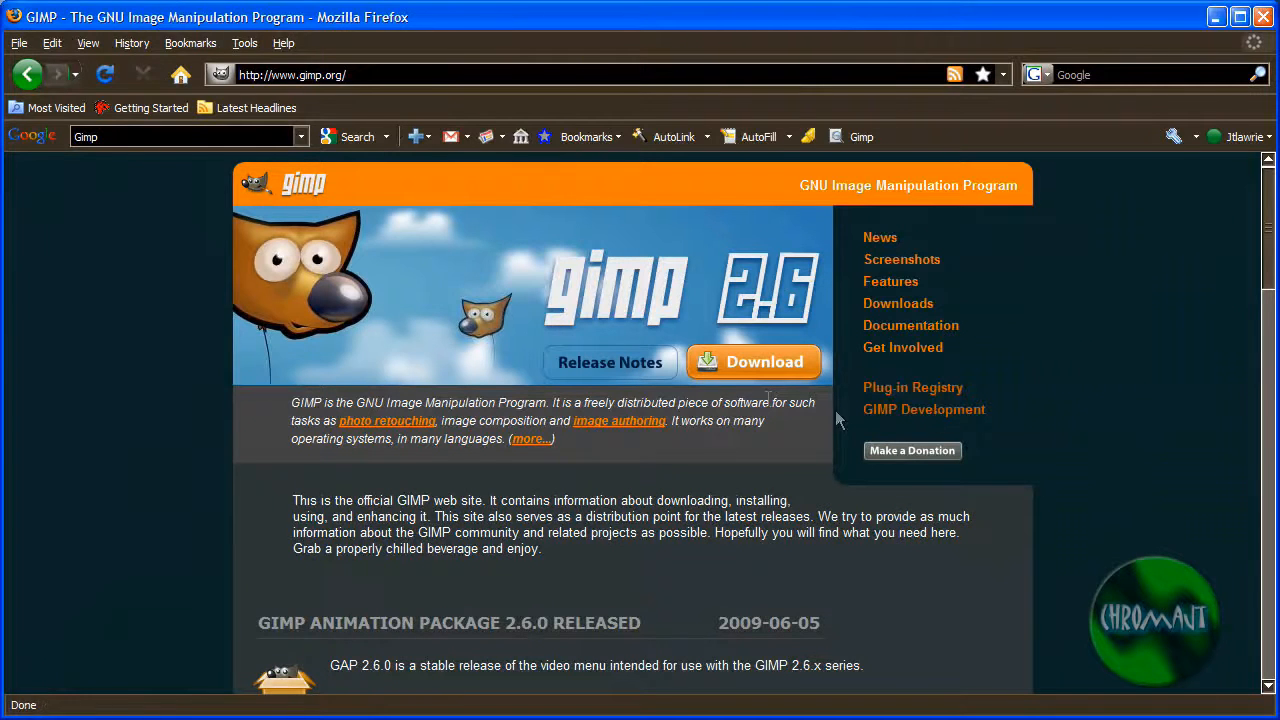
Reach the GIMP downloads page and start the GIMP 2.6.6 Windows installer from SourceForge.
click(752, 362)
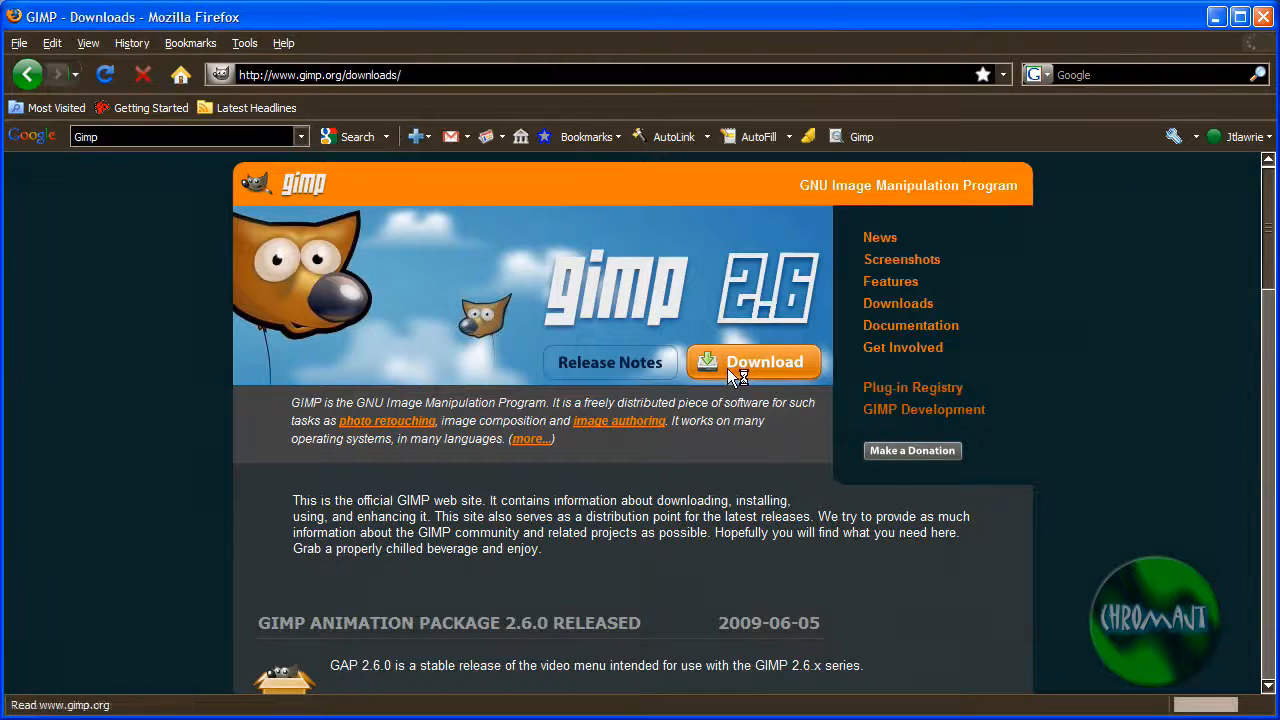
click(754, 361)
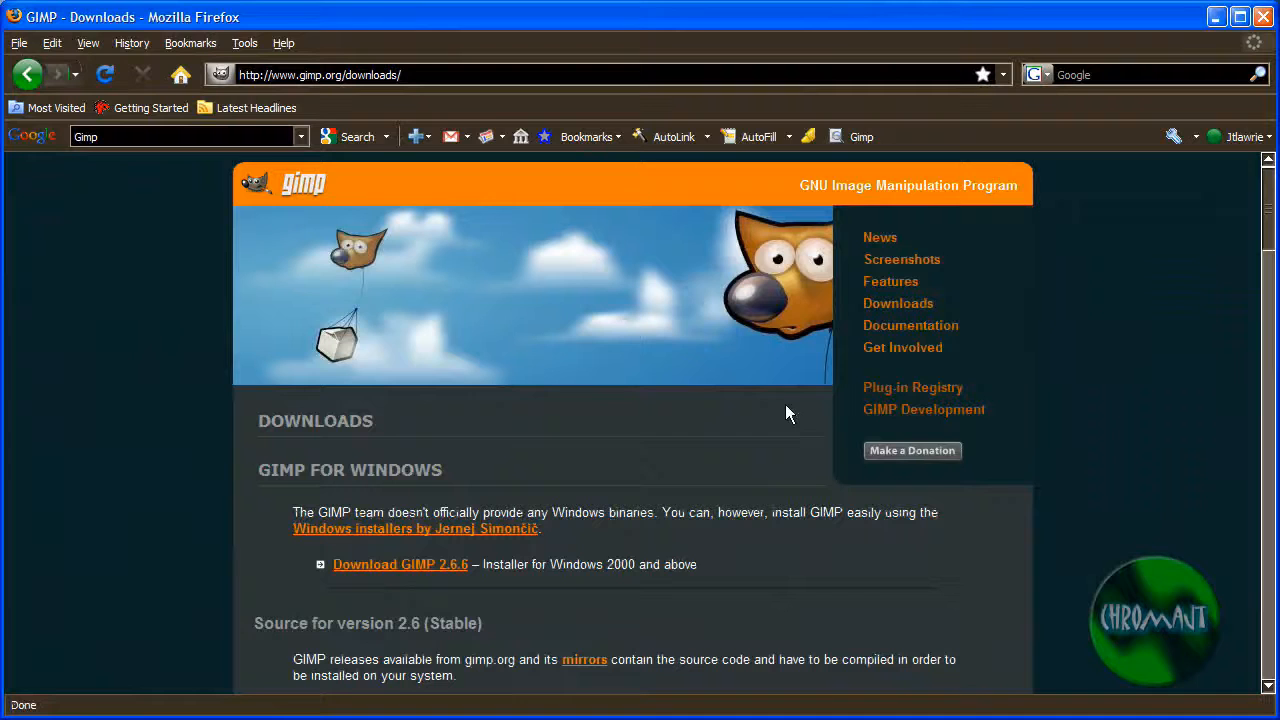
click(425, 564)
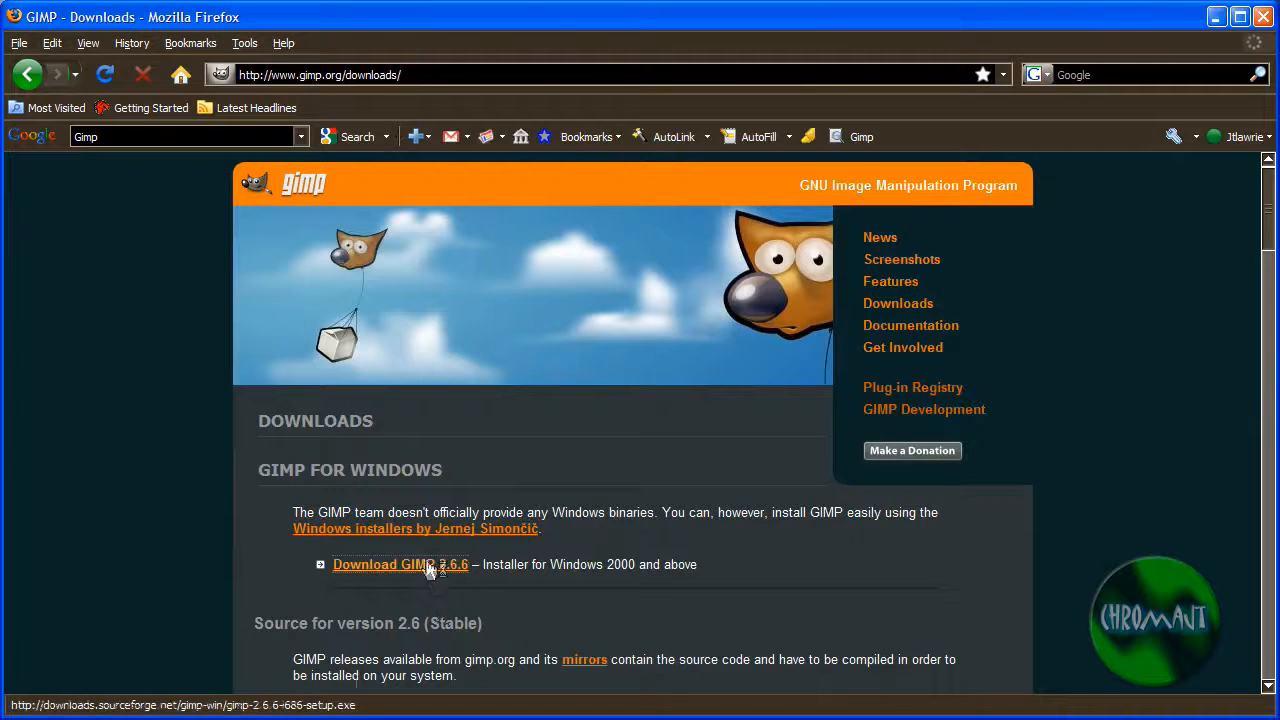
click(400, 564)
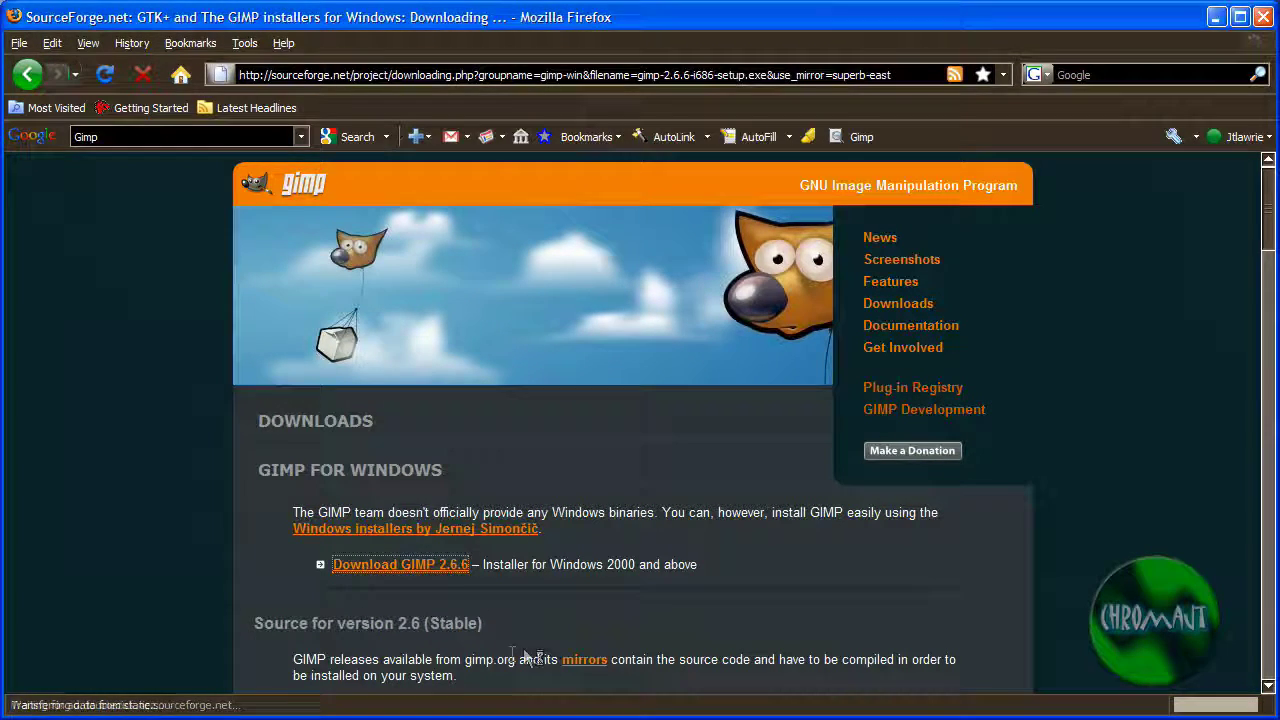
click(400, 564)
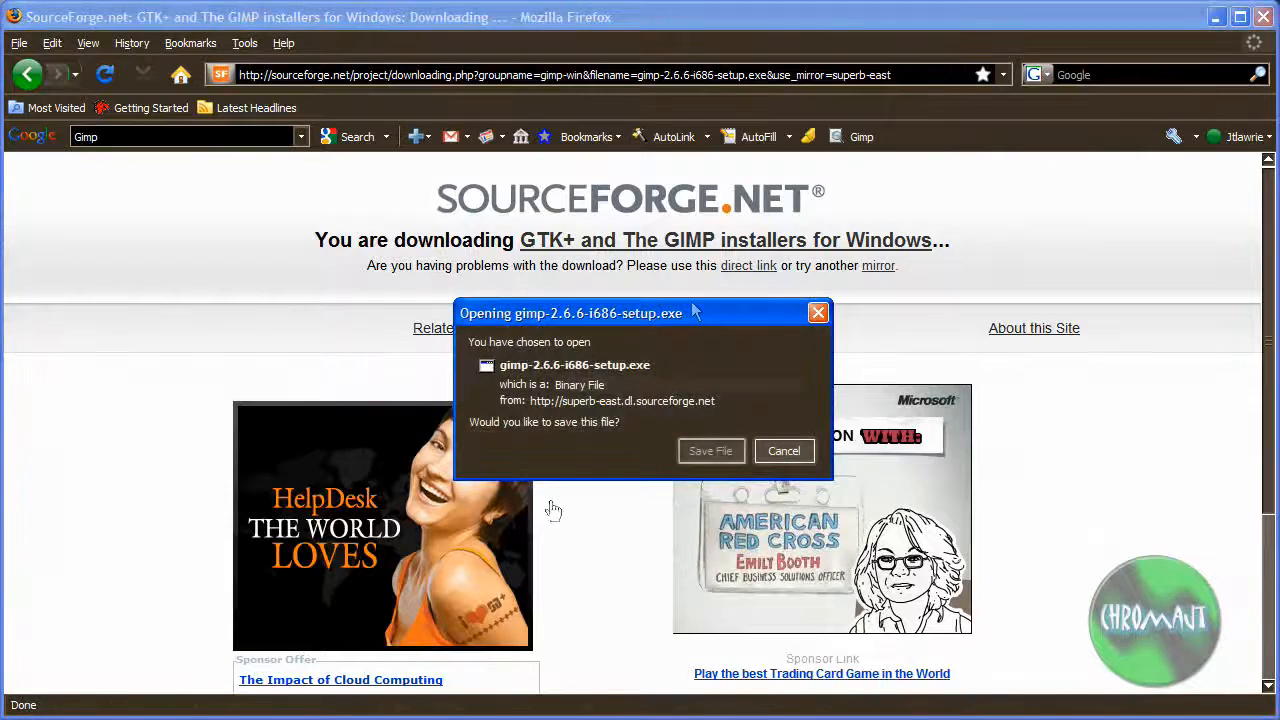
Save gimp-2.6.6-i686-setup.exe so the installer download begins.
click(784, 451)
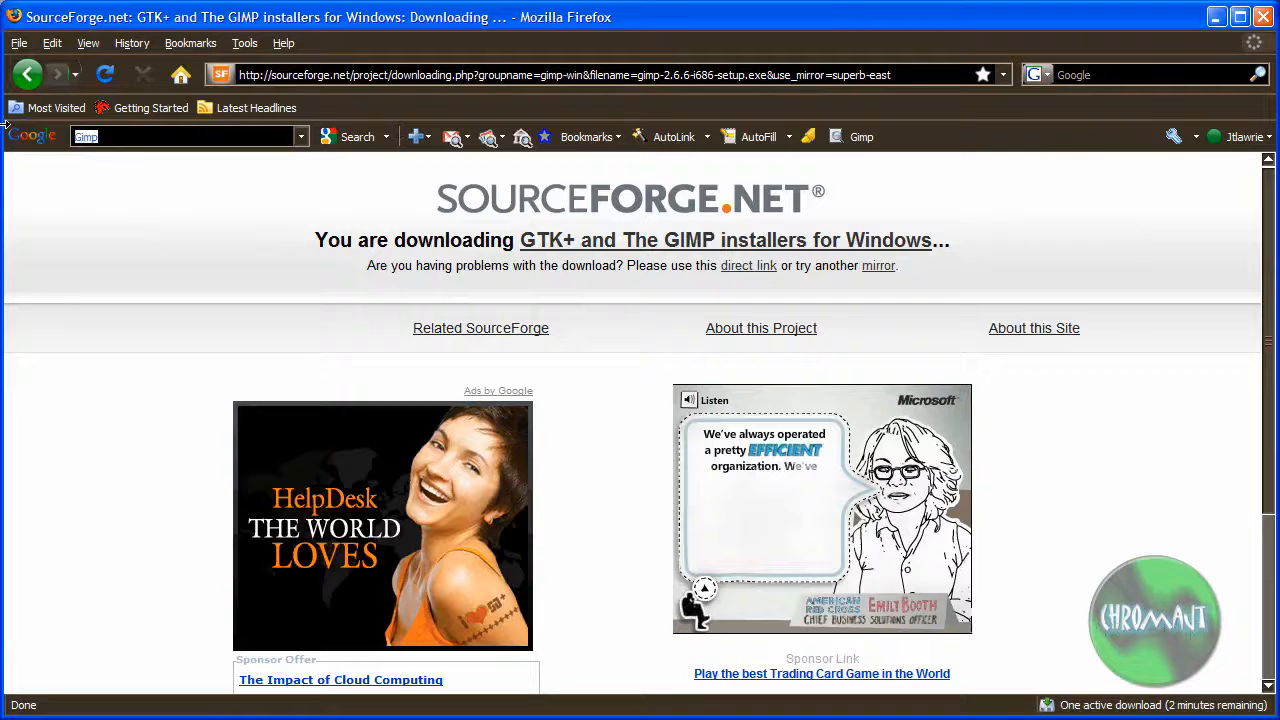
Search Google for Audacity and land on the Audacity: Free Audio Editor and Recorder homepage.
text(Audicty)
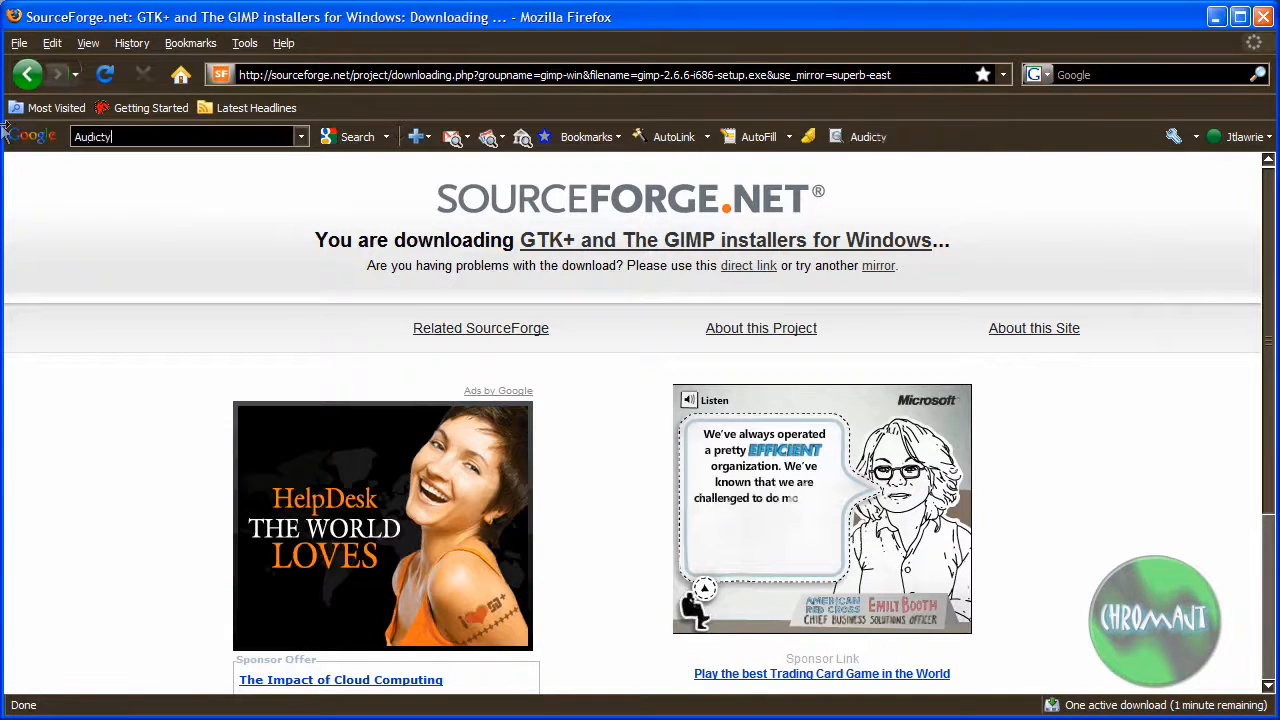
click(180, 136)
text(i)
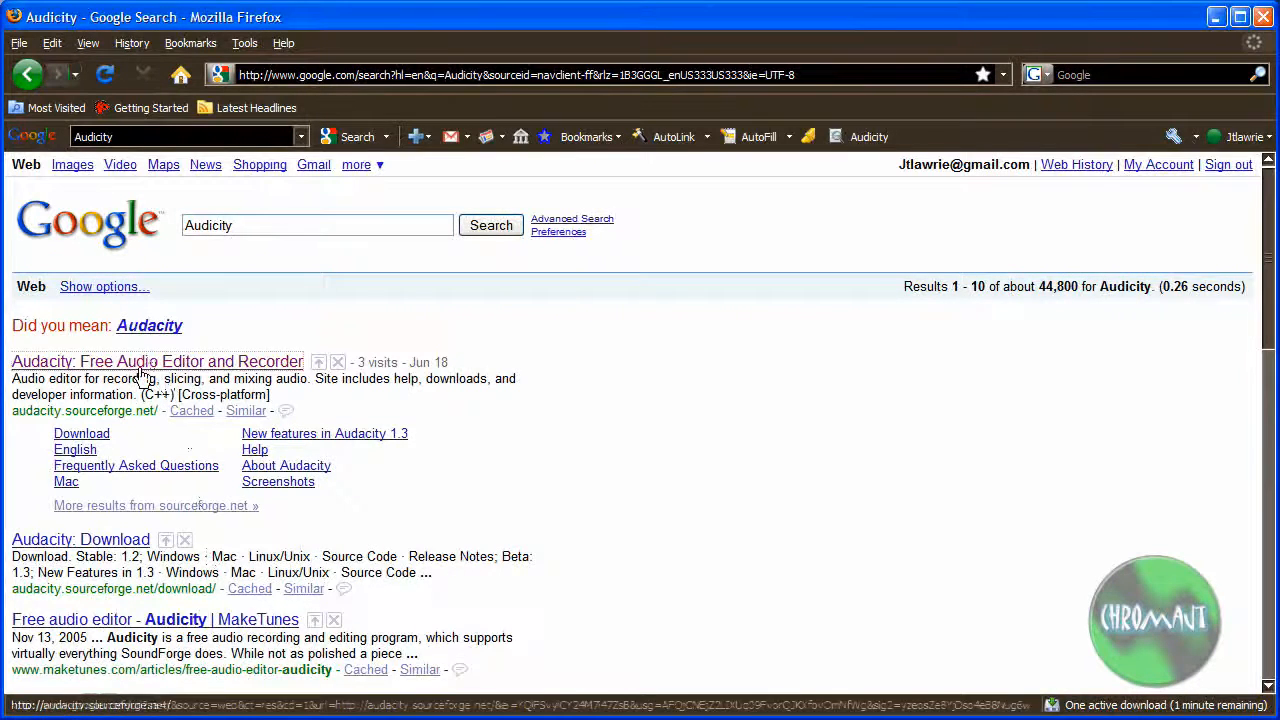
click(156, 361)
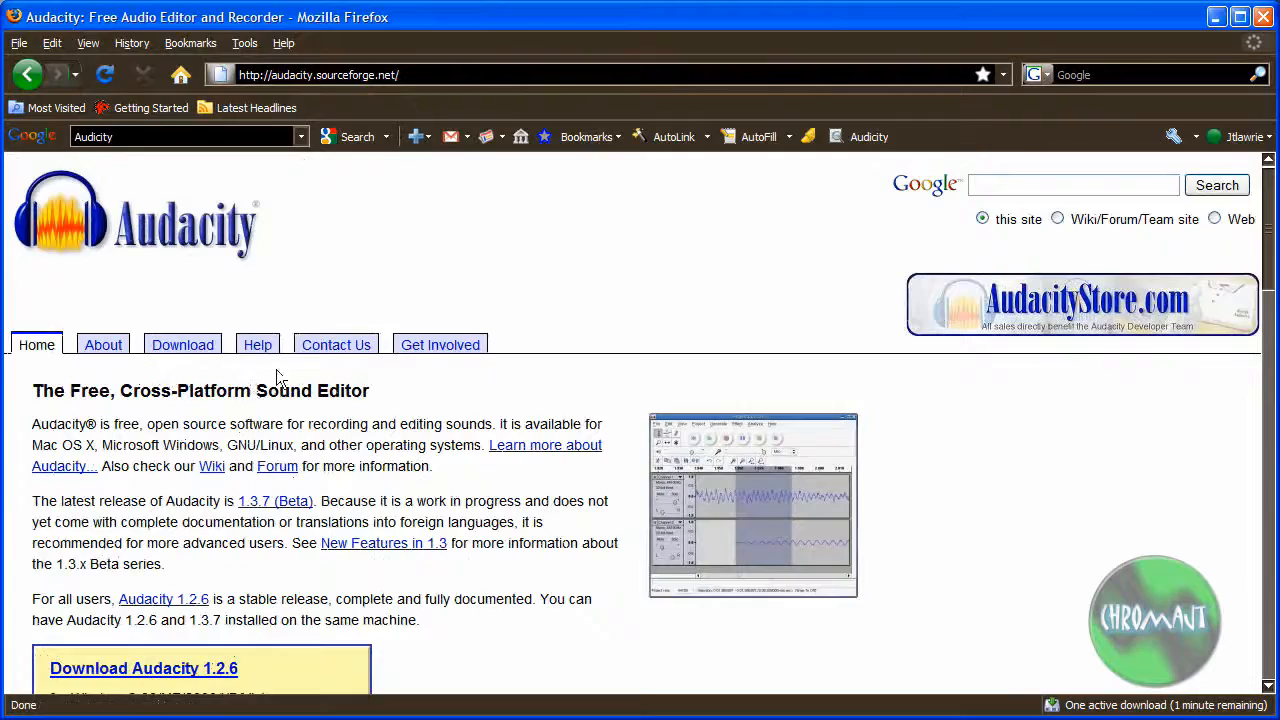
scroll(down, 3)
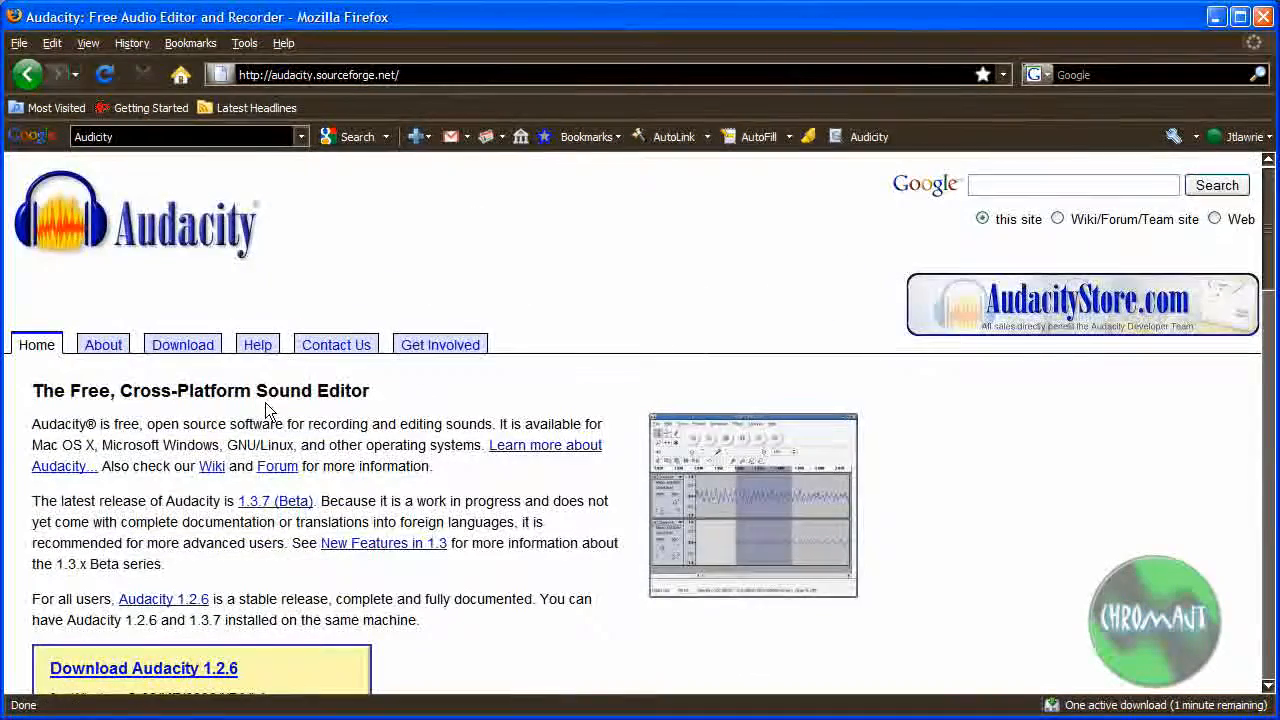
scroll(down, 3)
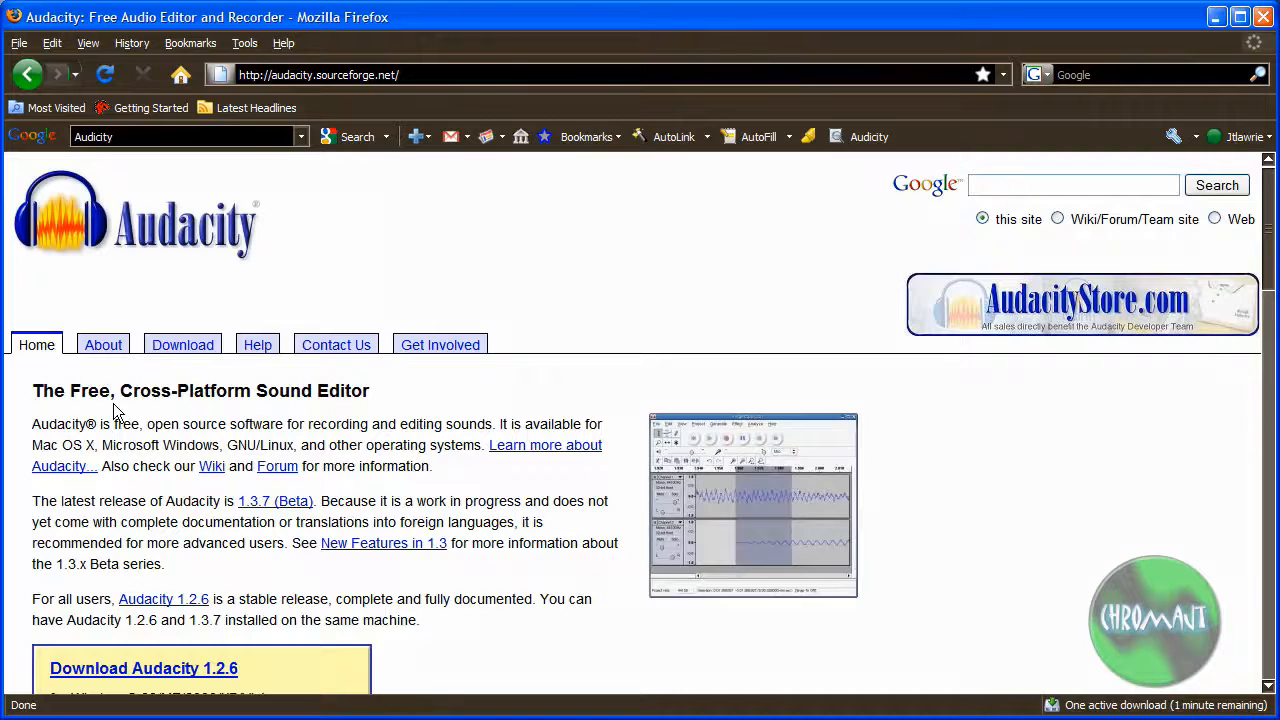
mouse_move(430, 52)
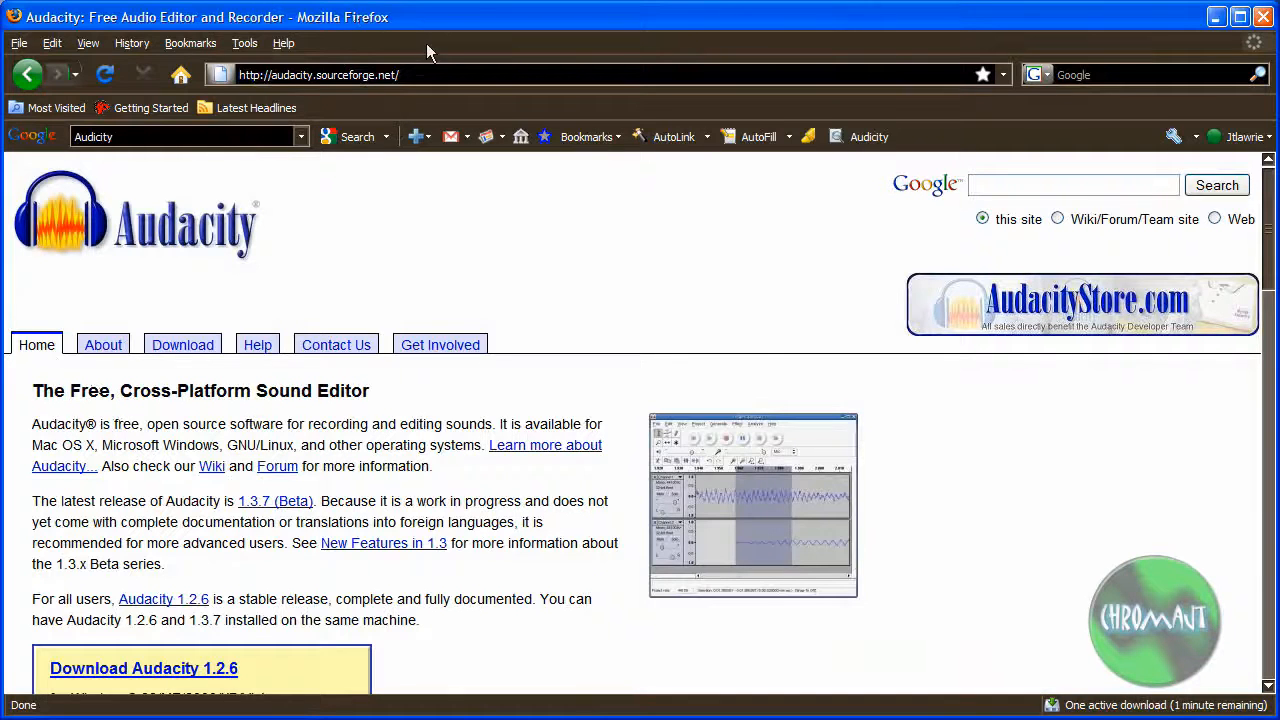
Run a Google toolbar search for Mozilla.
click(301, 136)
text(Mozilla)
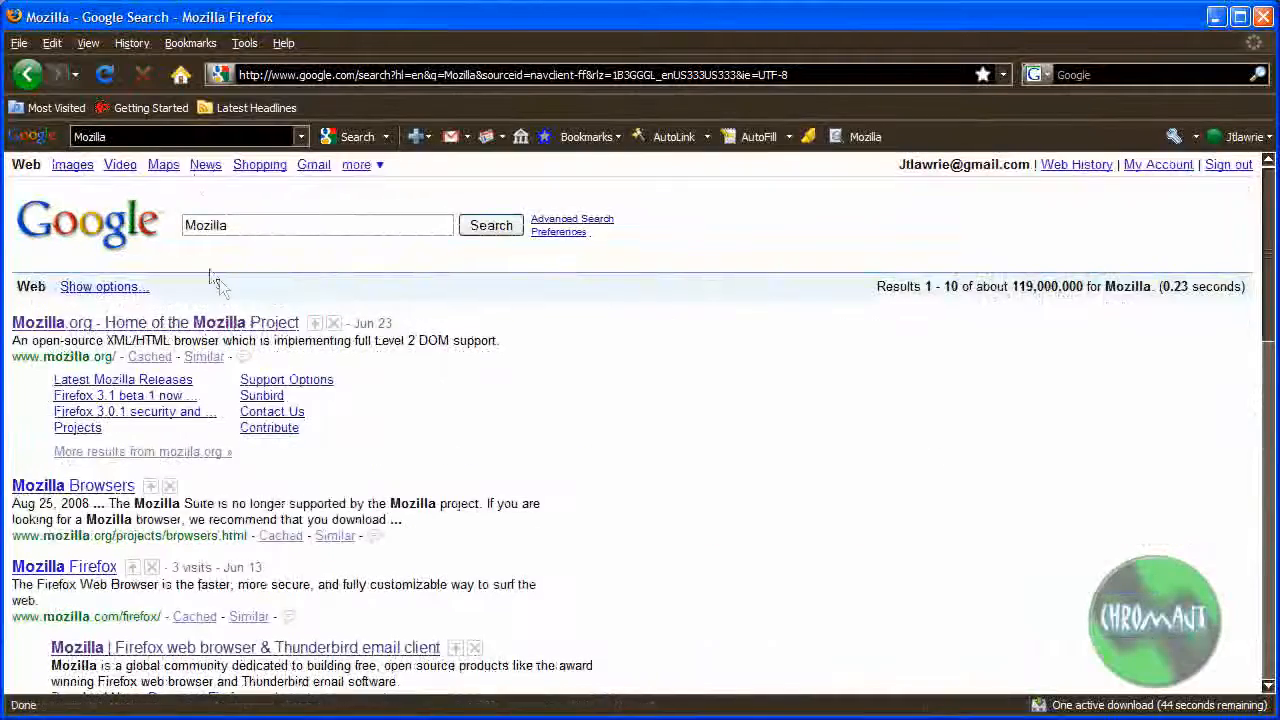
Go from the mozilla.org result to the Mozilla.com Firefox 3 download page.
click(155, 322)
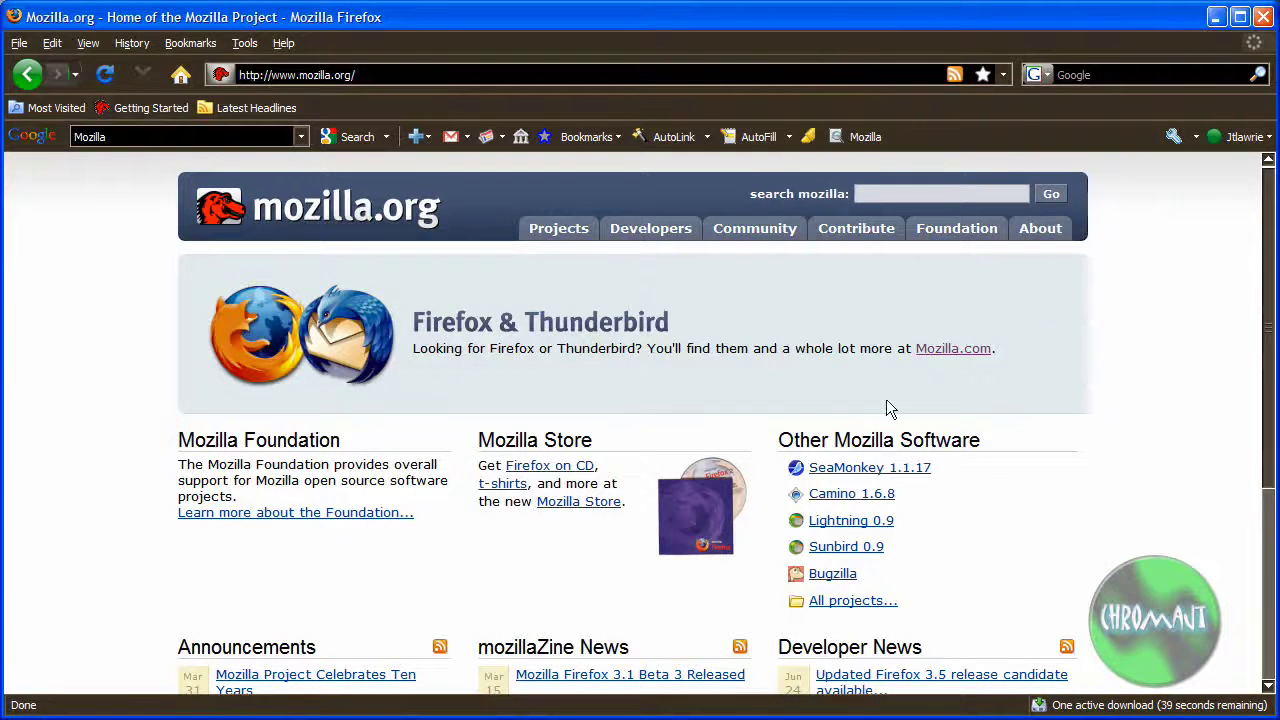
mouse_move(447, 333)
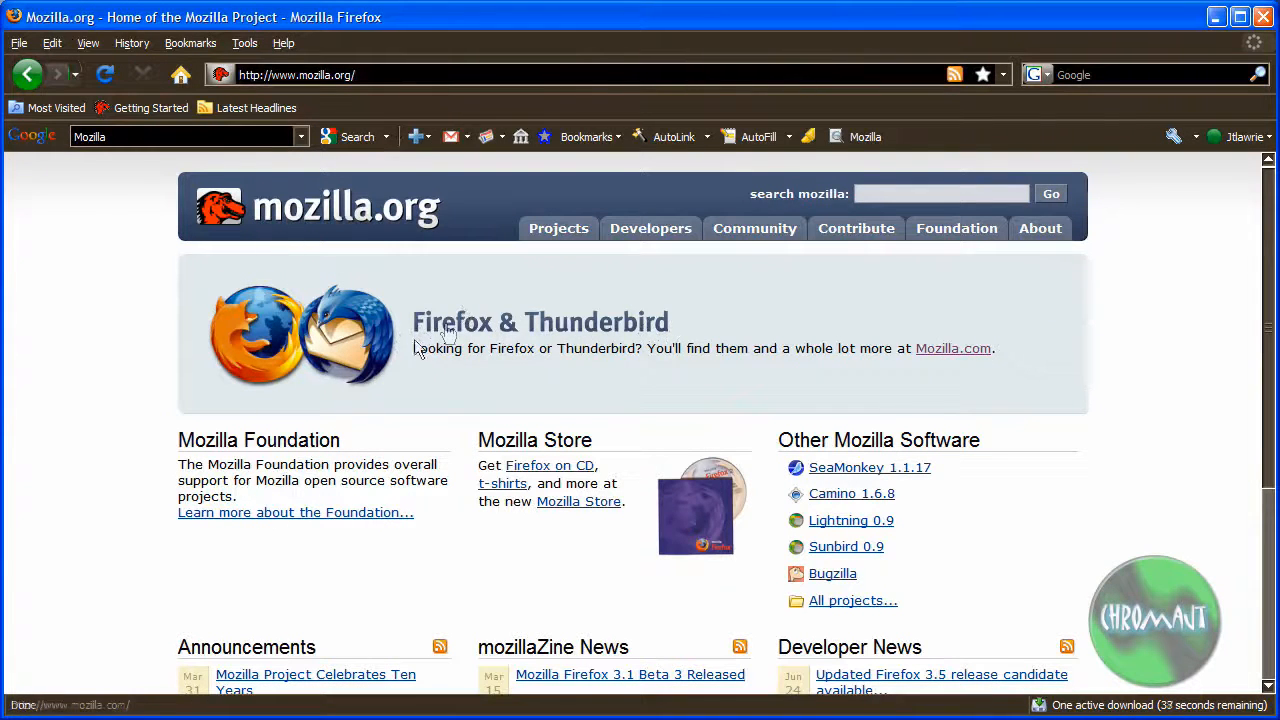
click(540, 321)
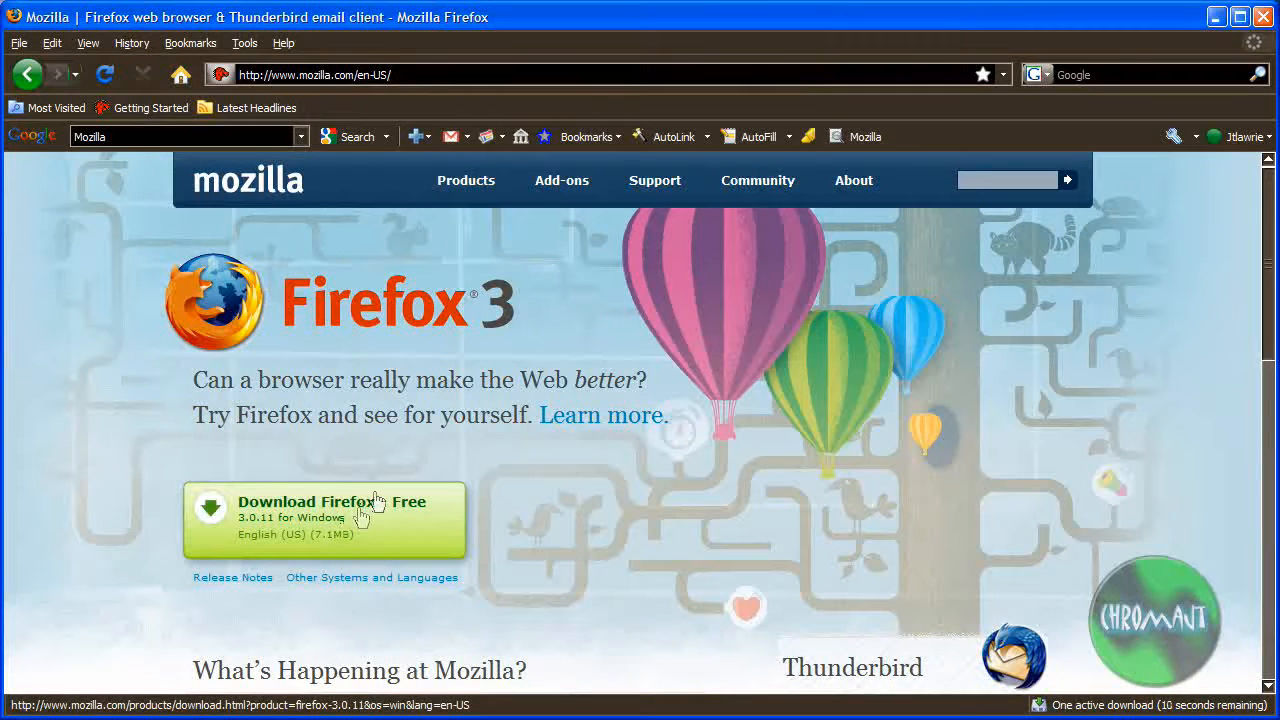
scroll(down, 3)
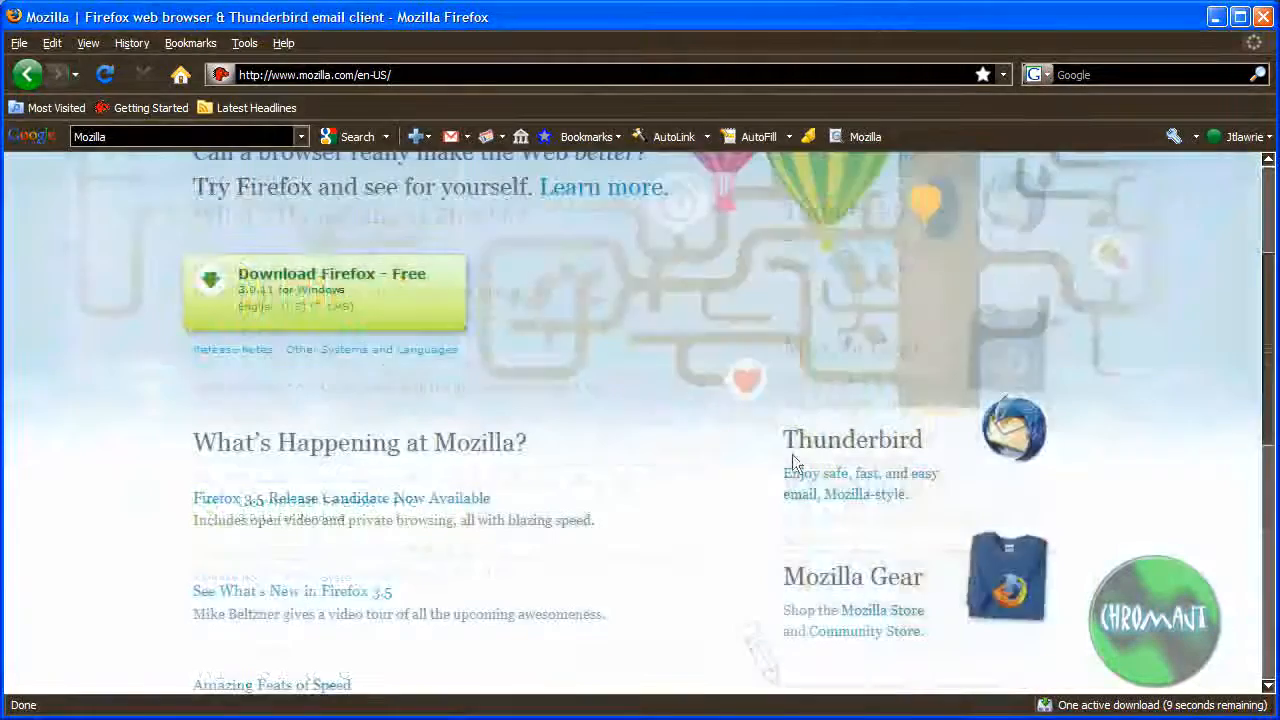